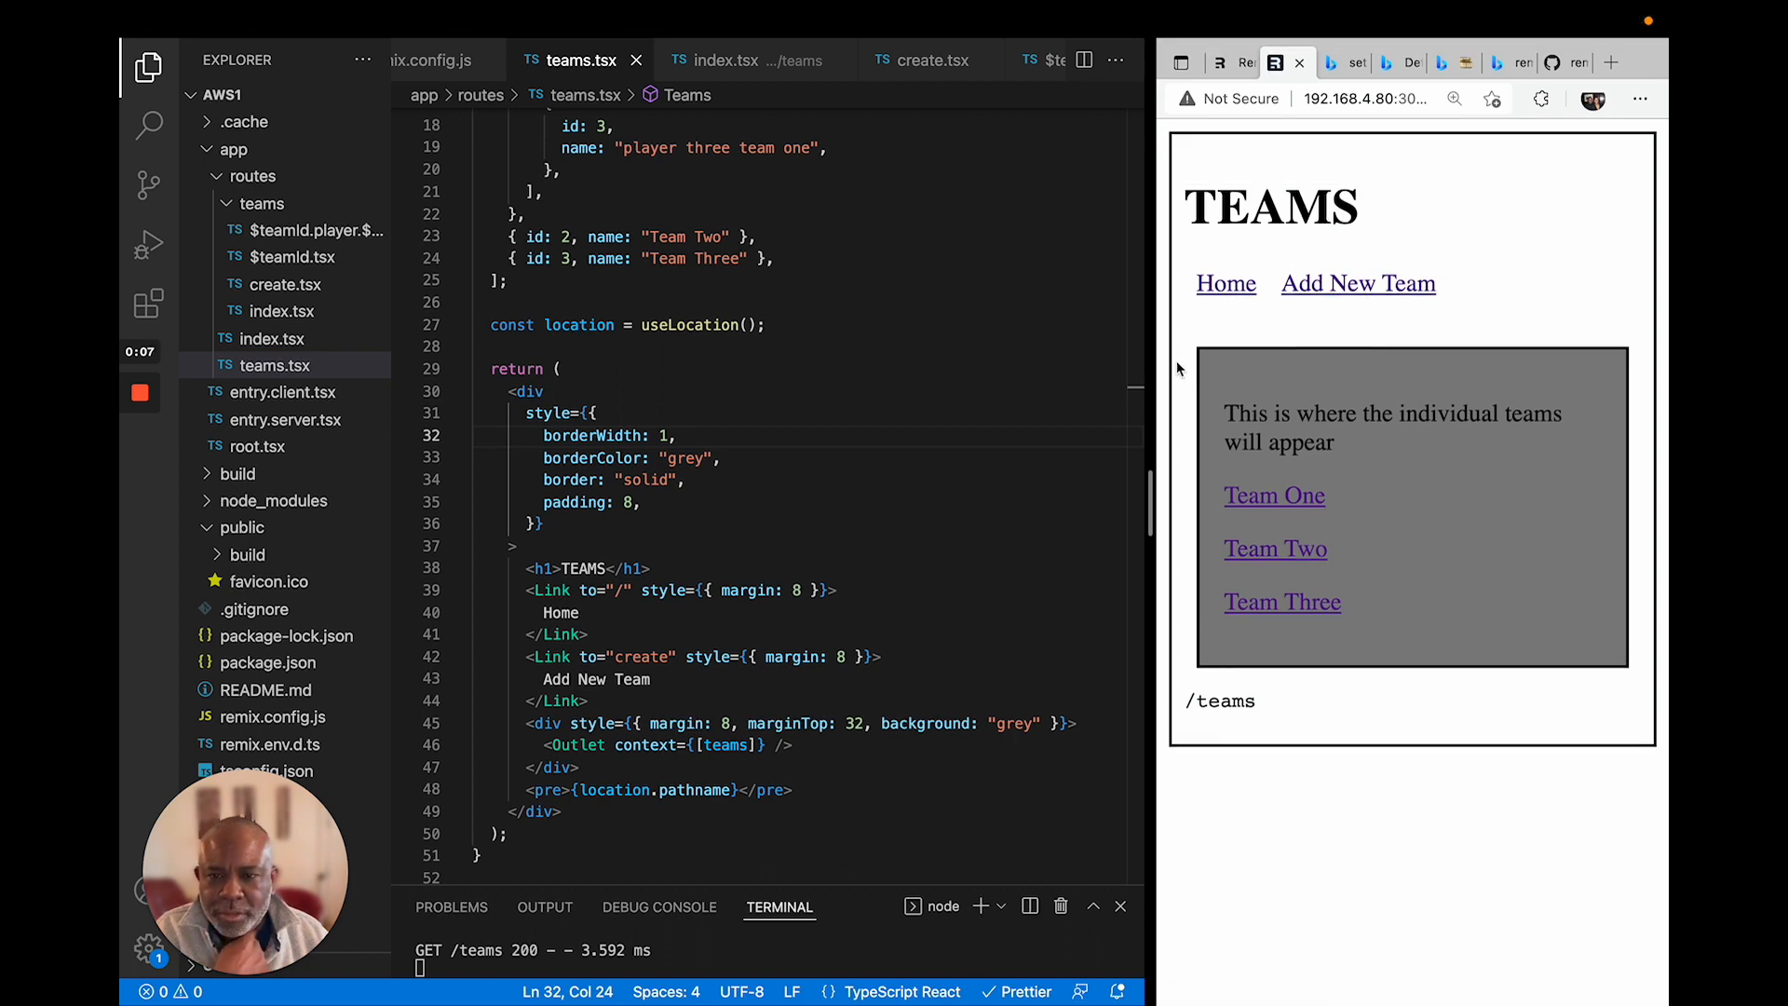
pyautogui.moveTo(977, 426)
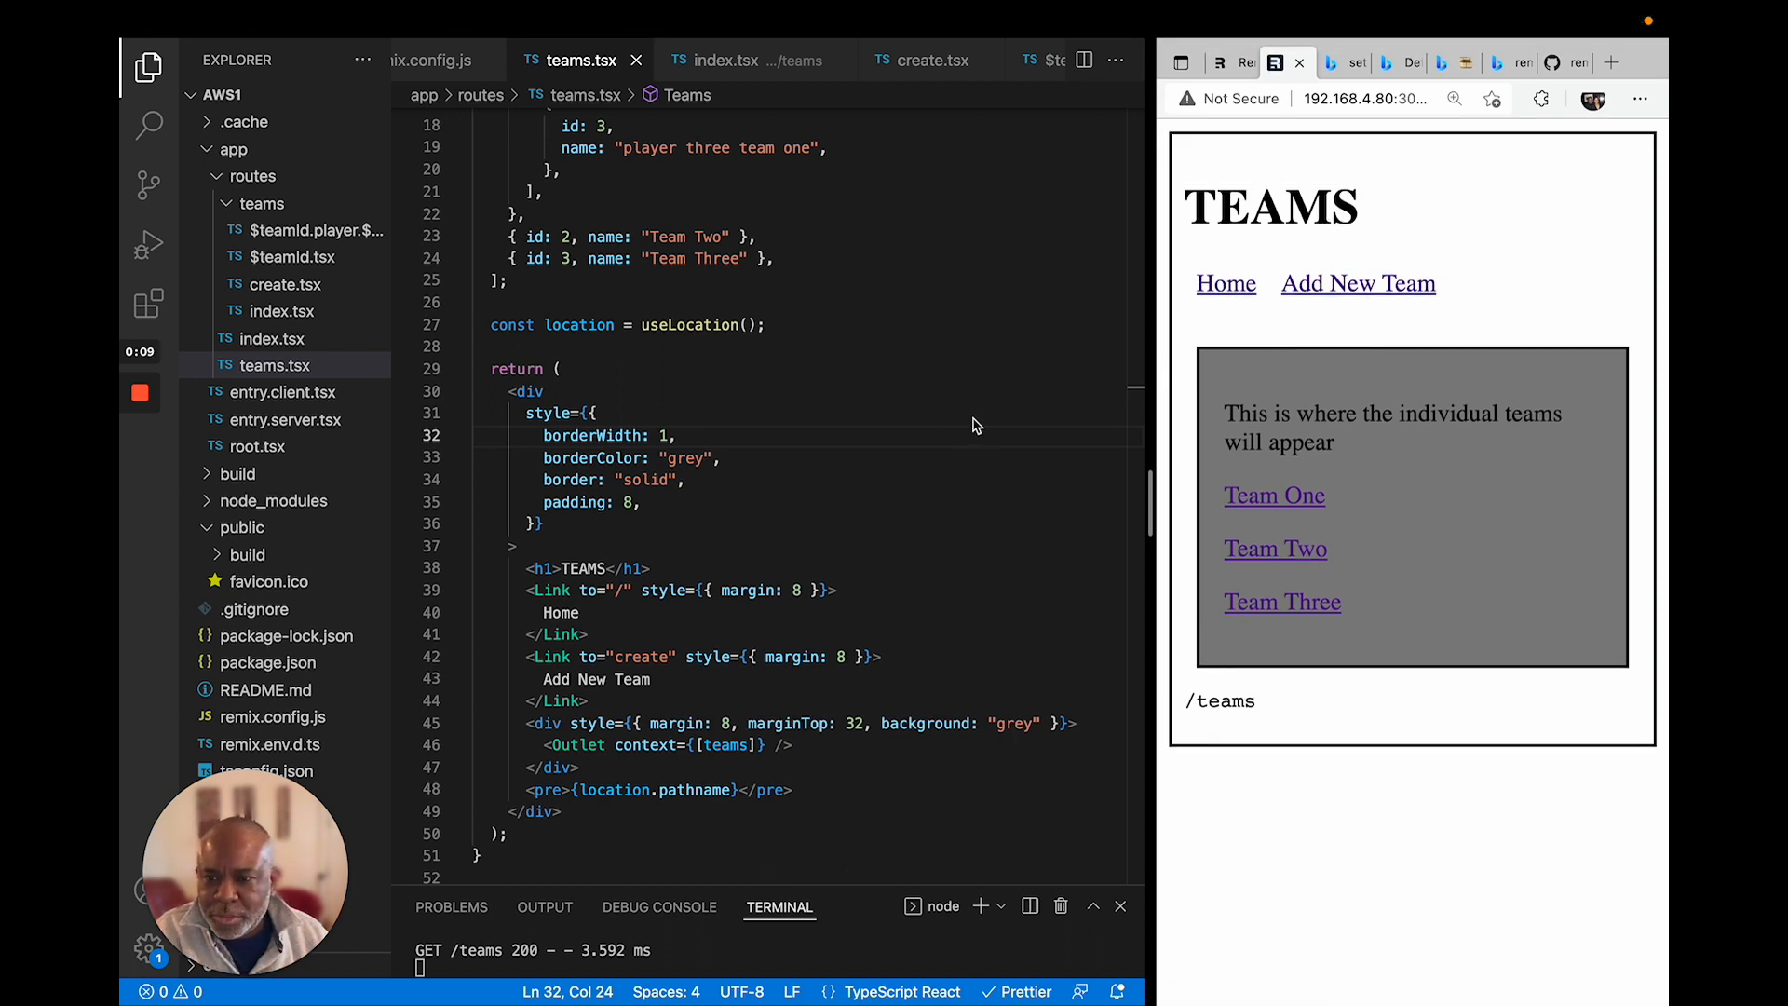
pyautogui.moveTo(1263, 296)
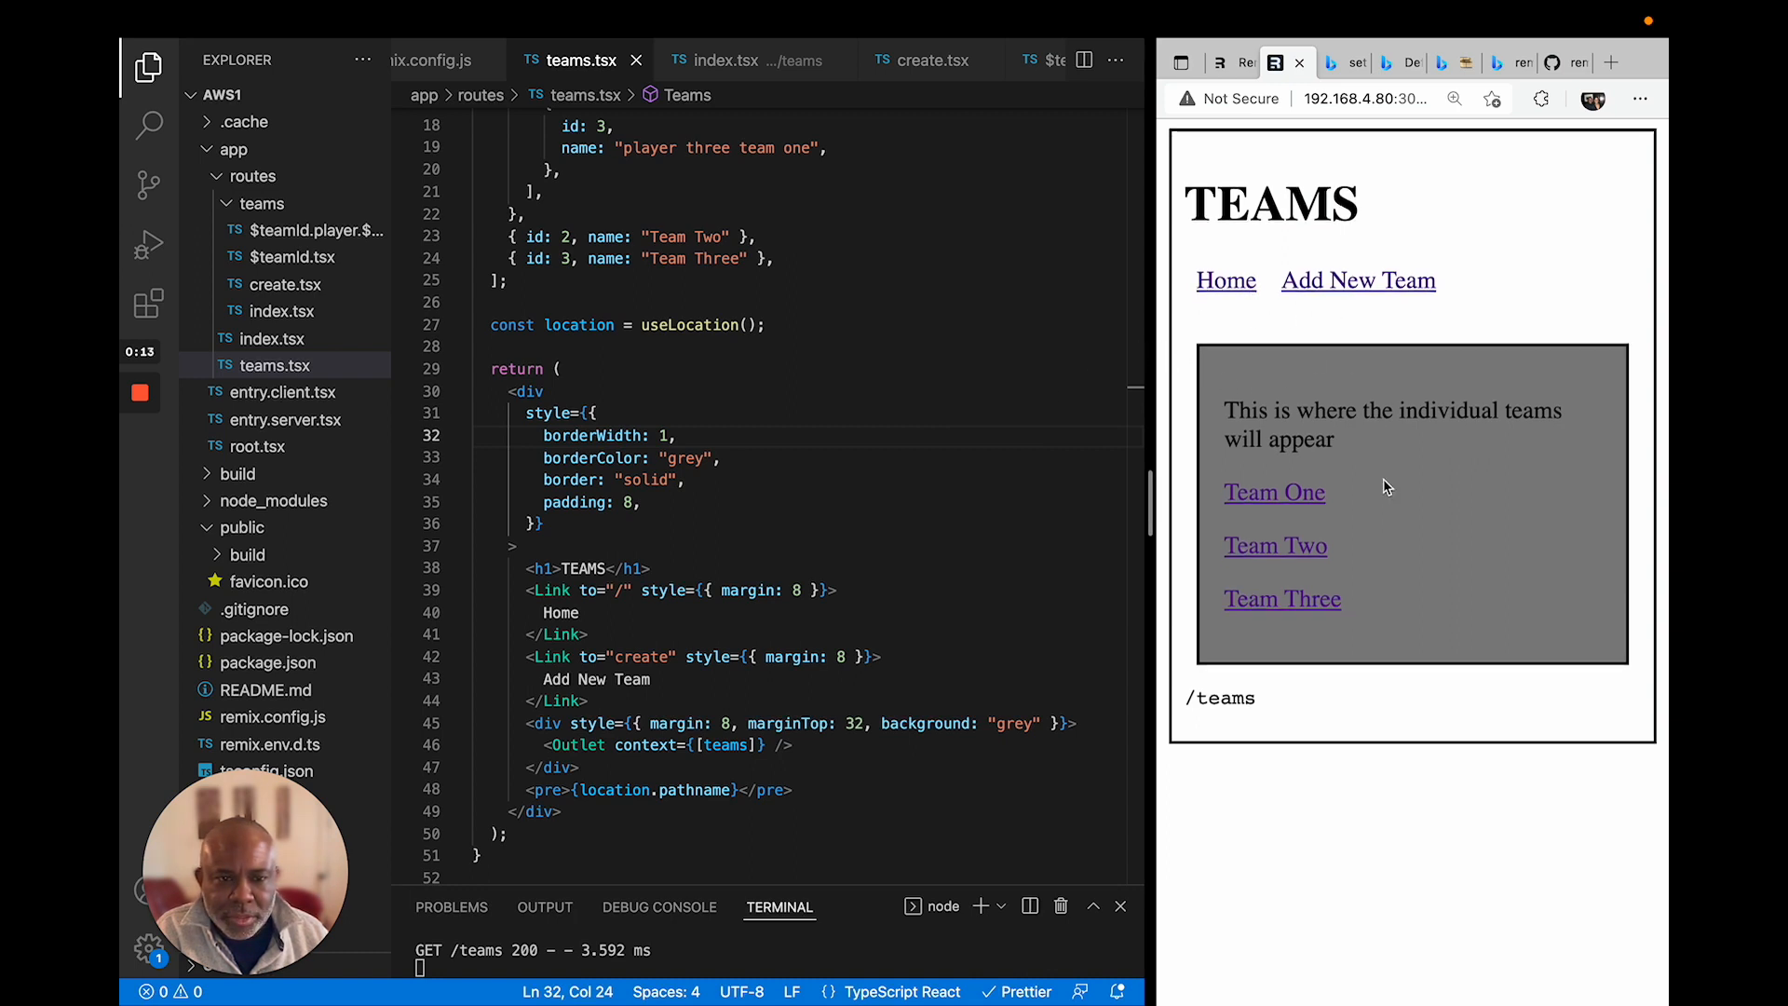
pyautogui.moveTo(1416, 366)
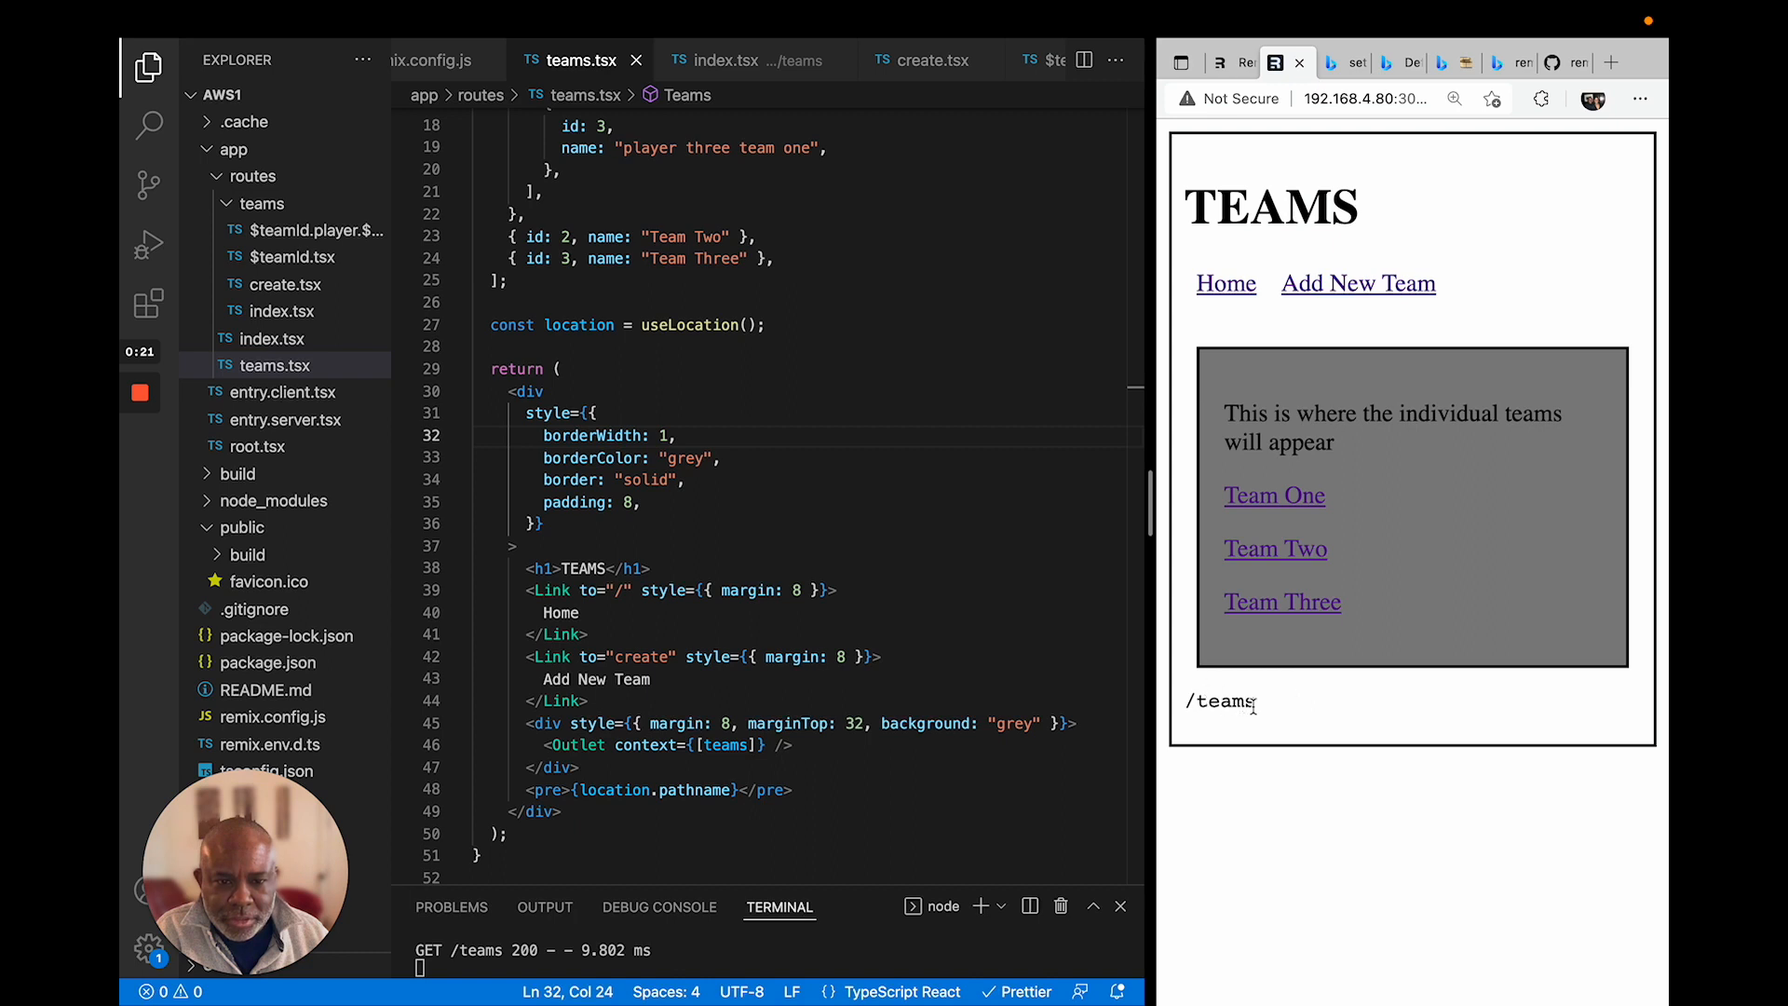
pyautogui.moveTo(1290, 505)
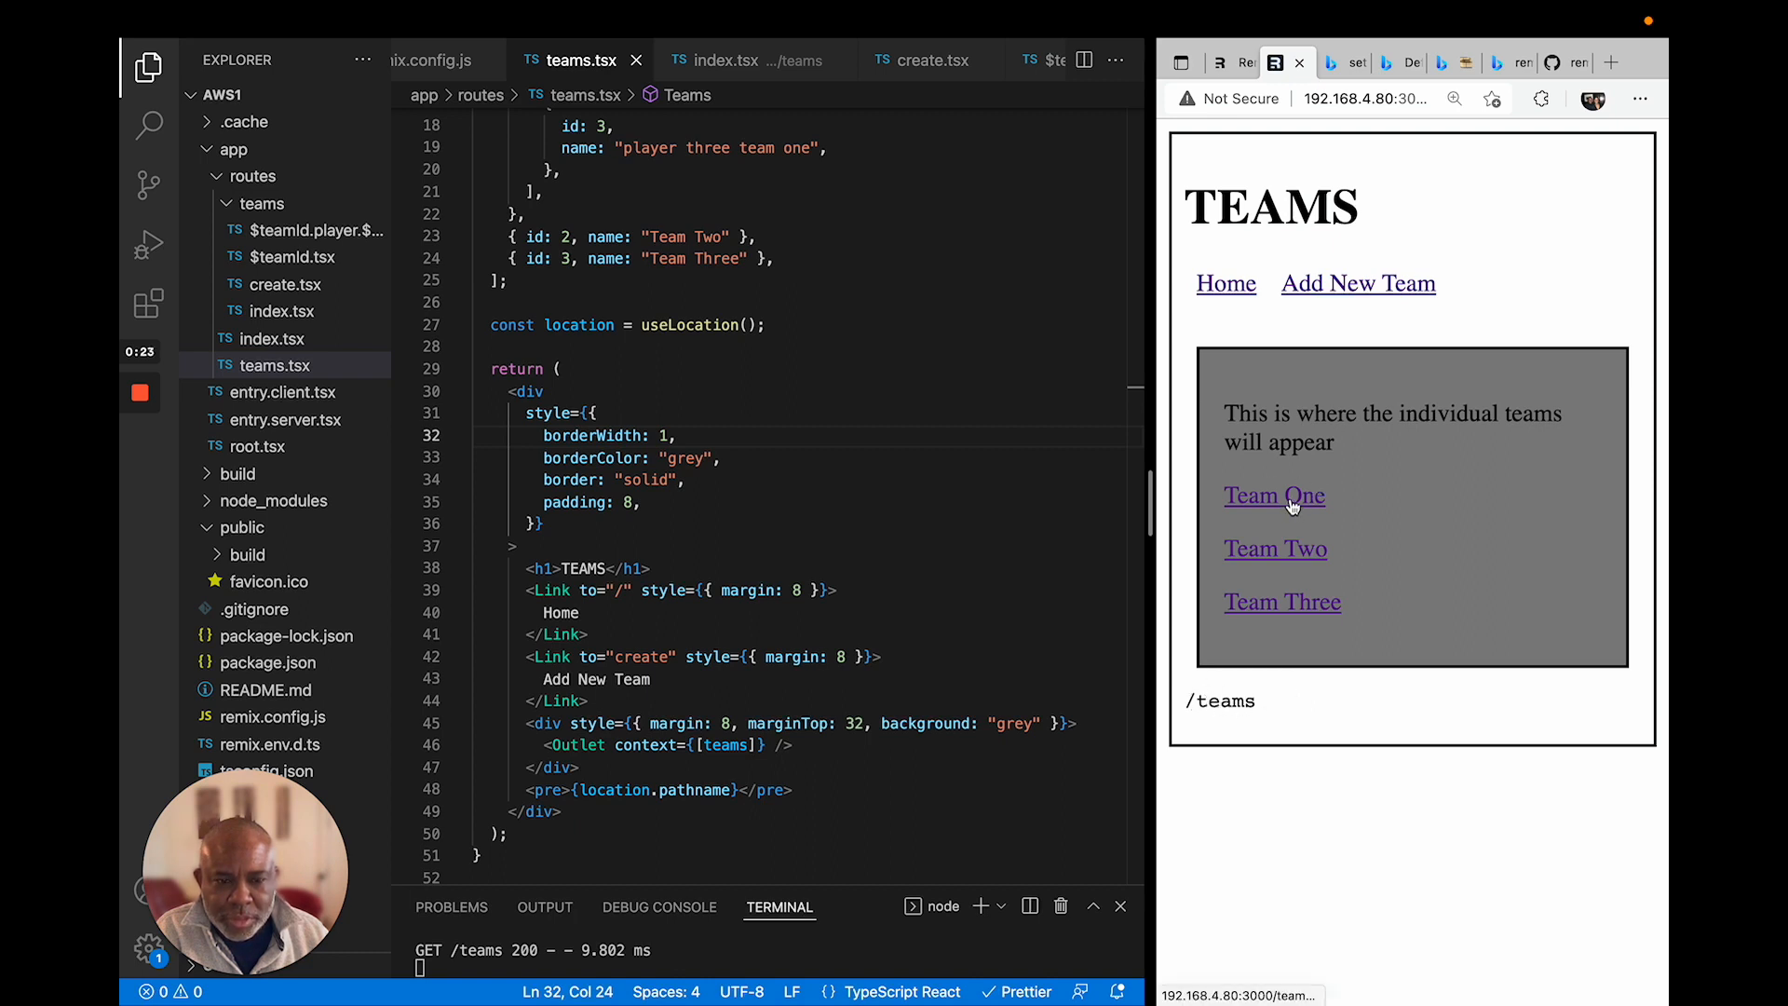
# Step: Browse from Team One to player one's page (/teams/1/player/1) and back to /teams/1
pyautogui.click(1275, 496)
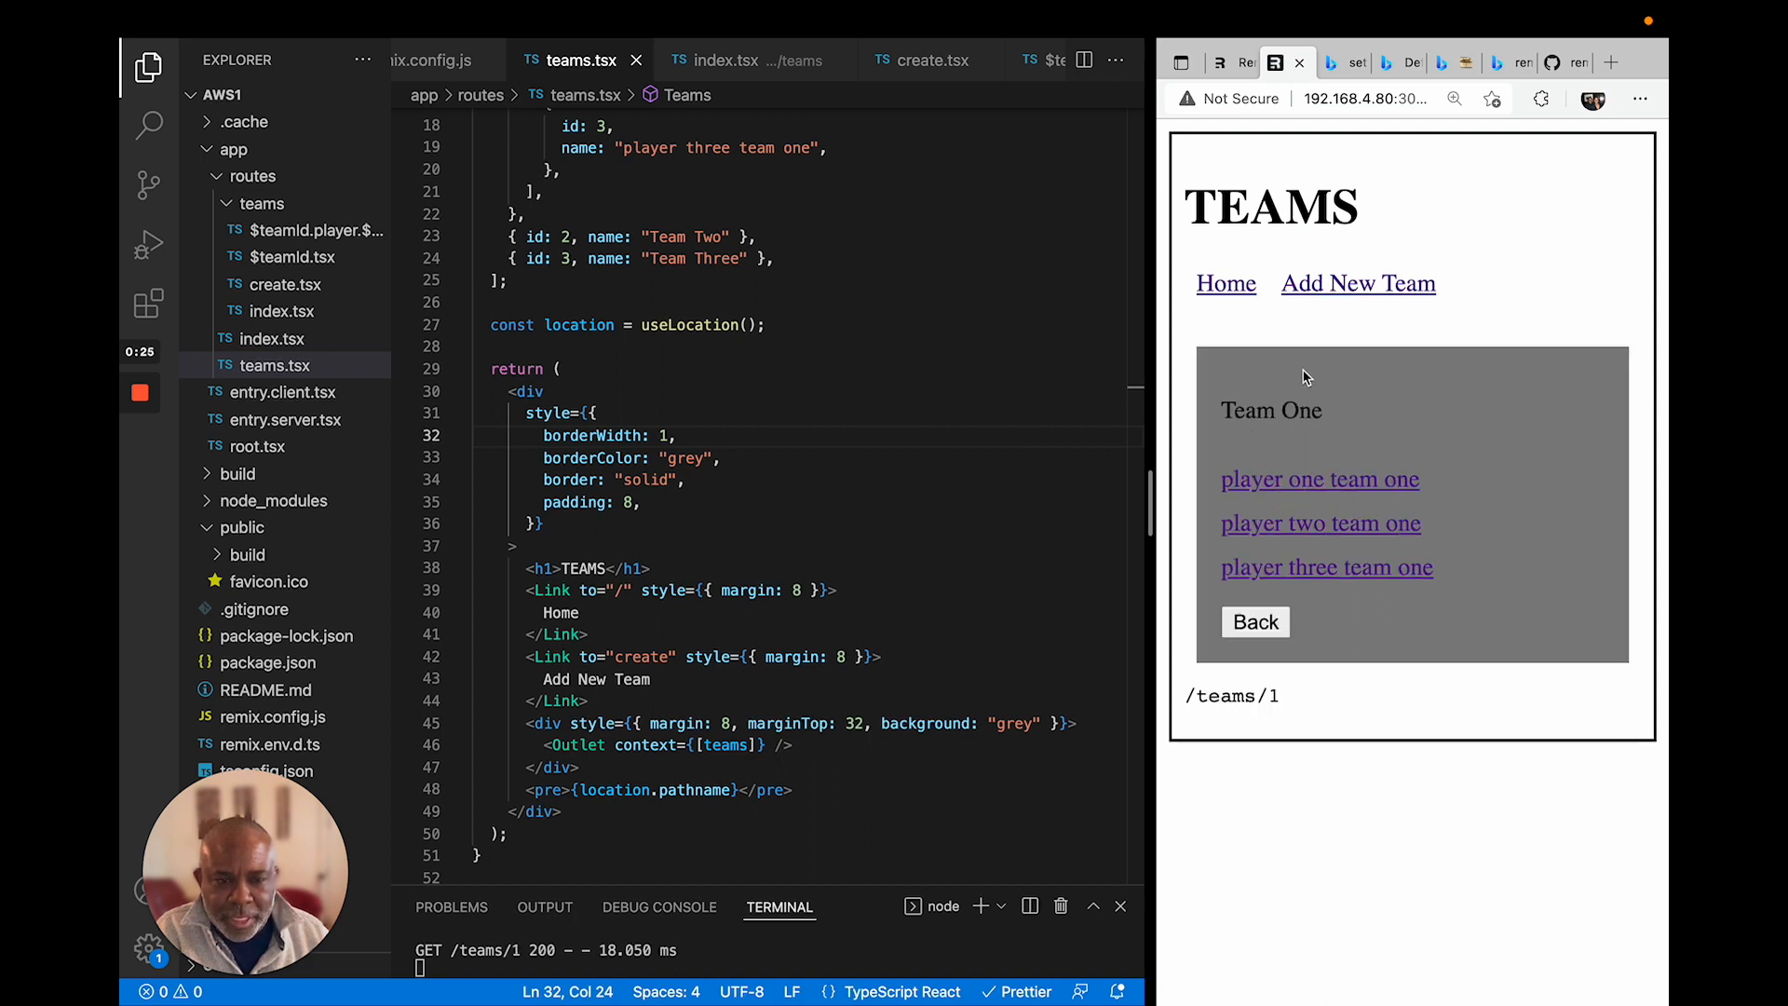
pyautogui.moveTo(1244, 696)
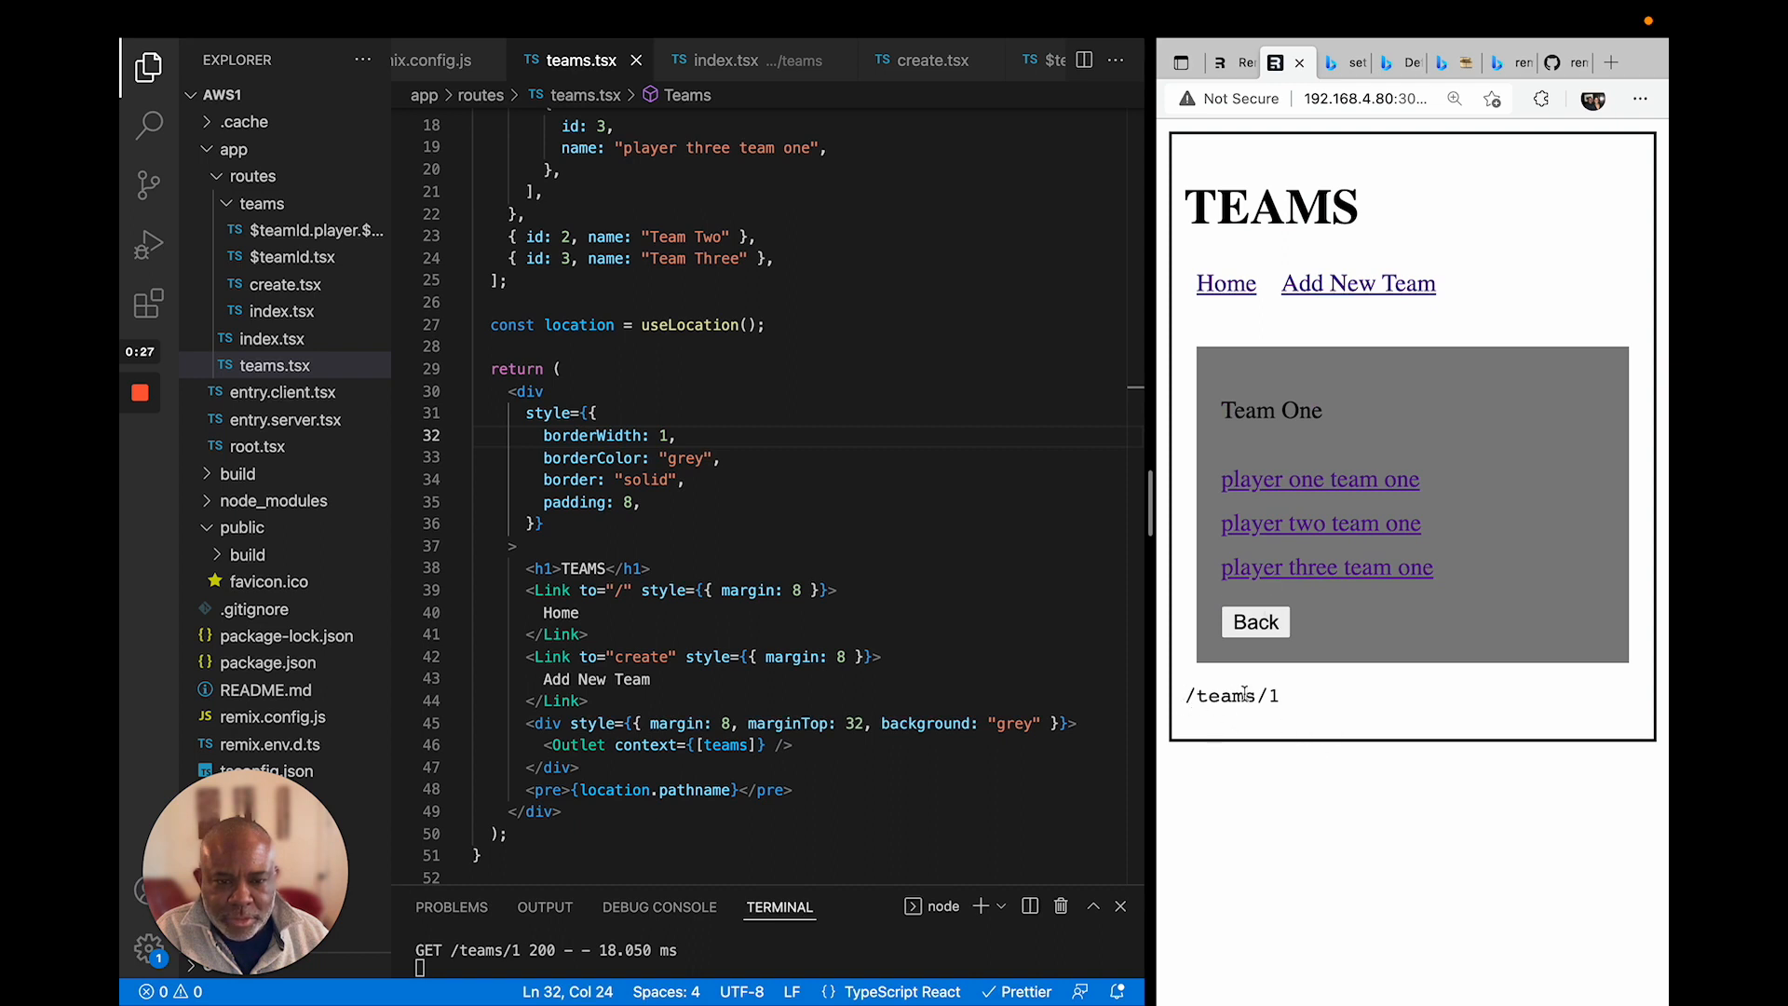
pyautogui.moveTo(1271, 547)
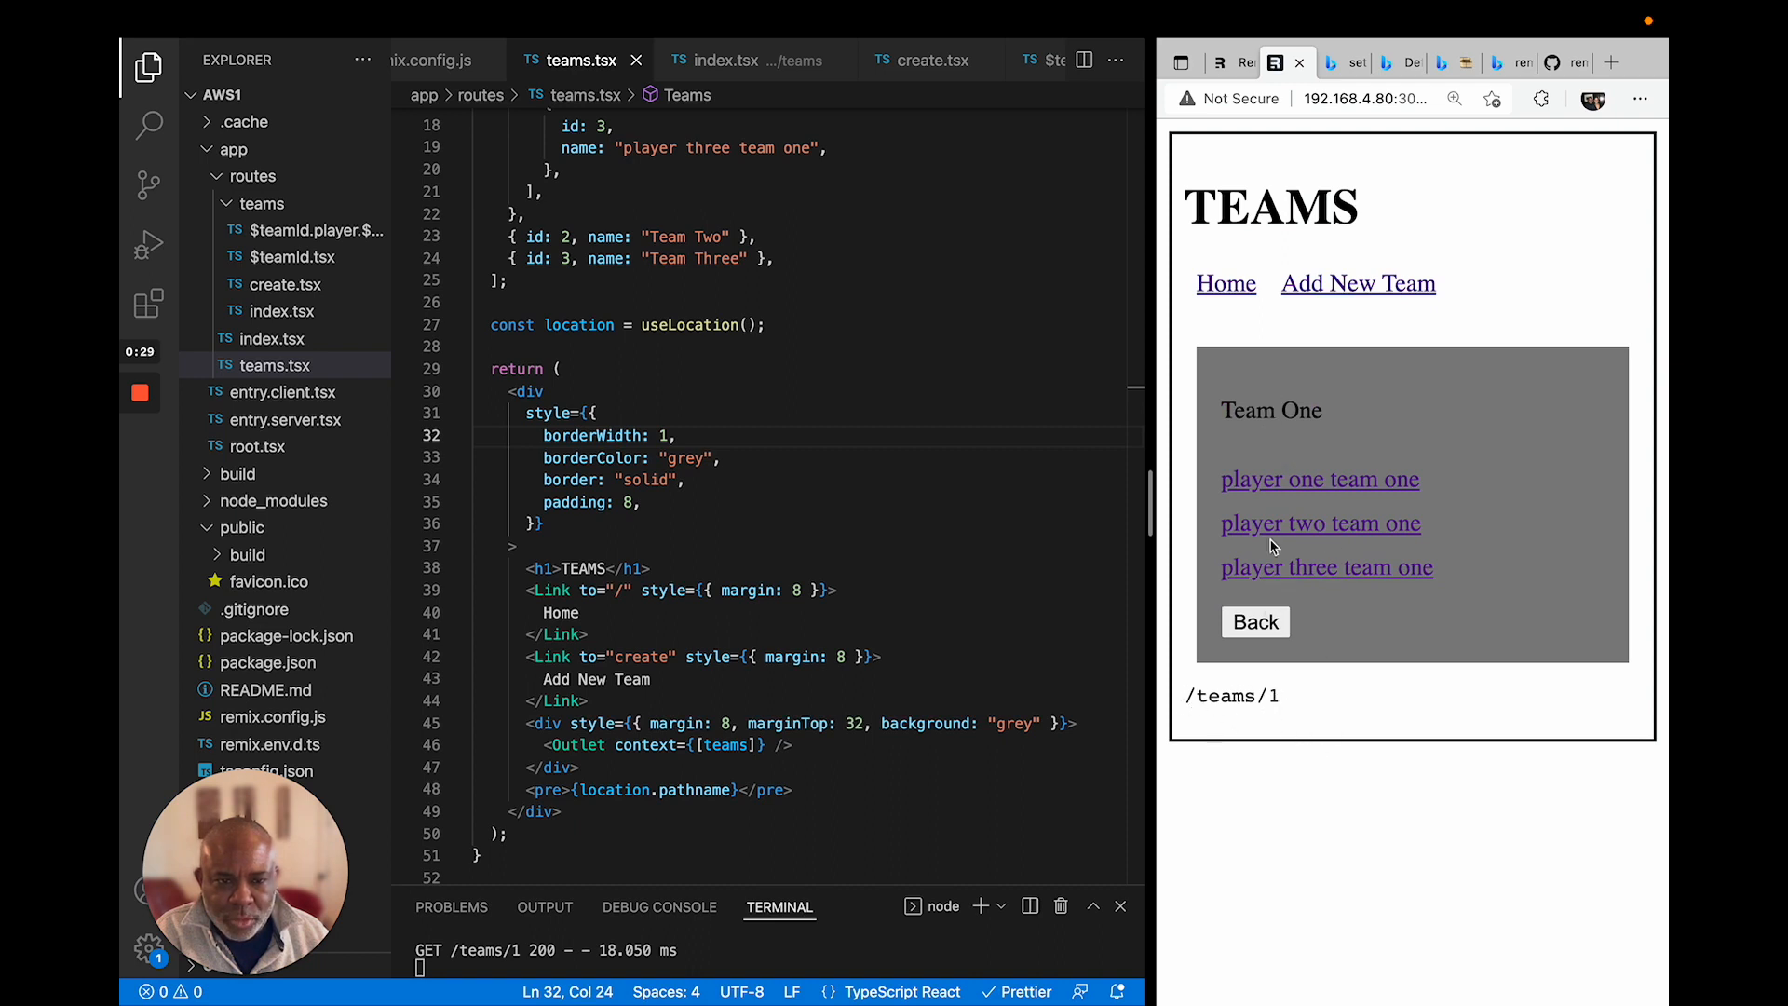
pyautogui.click(1320, 479)
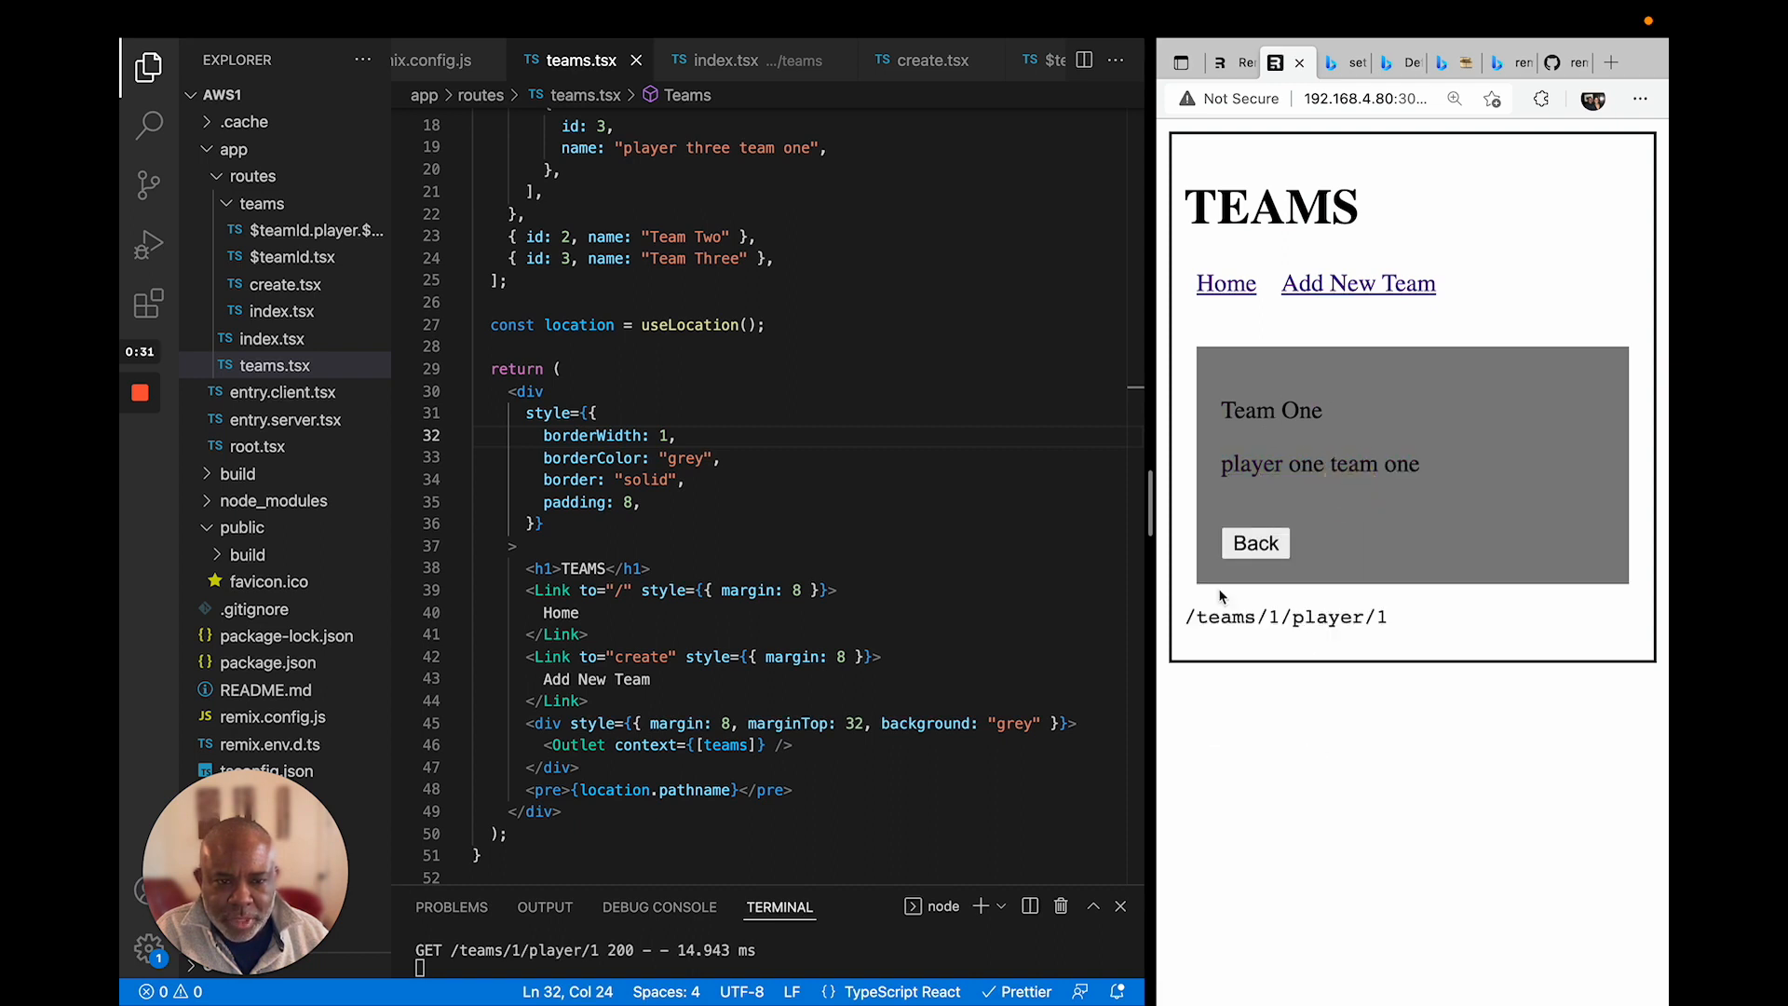
pyautogui.moveTo(1418, 630)
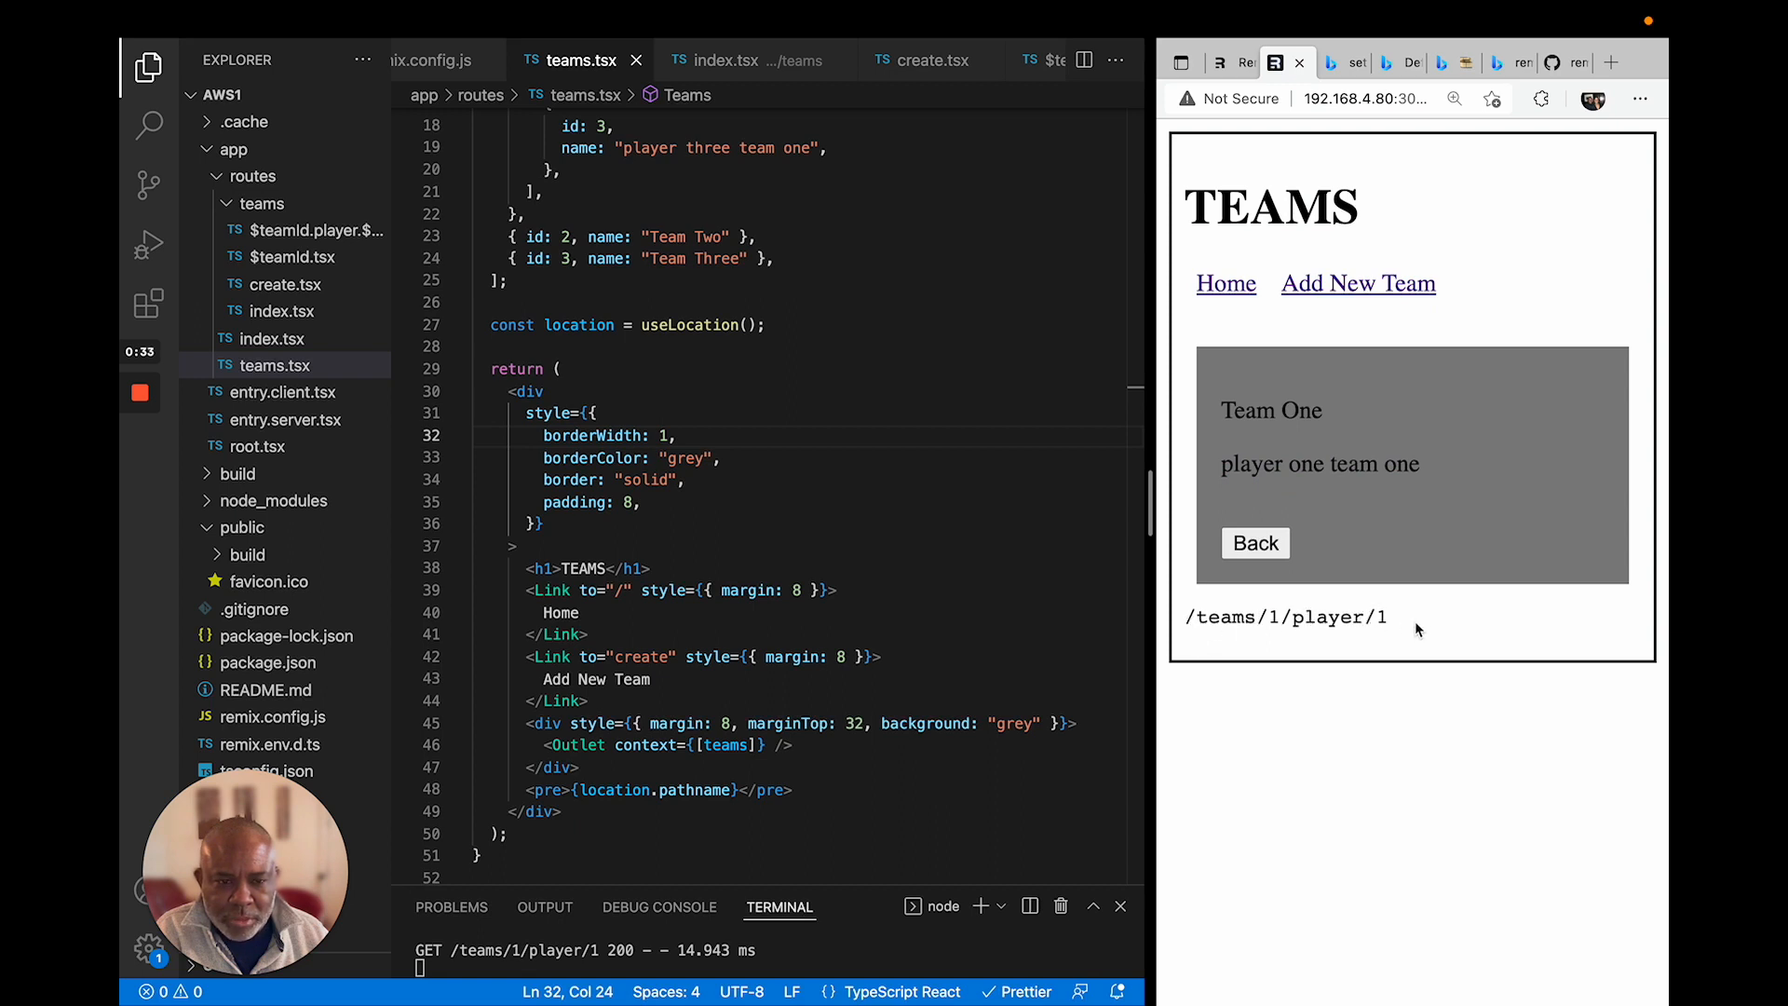
pyautogui.moveTo(1298, 541)
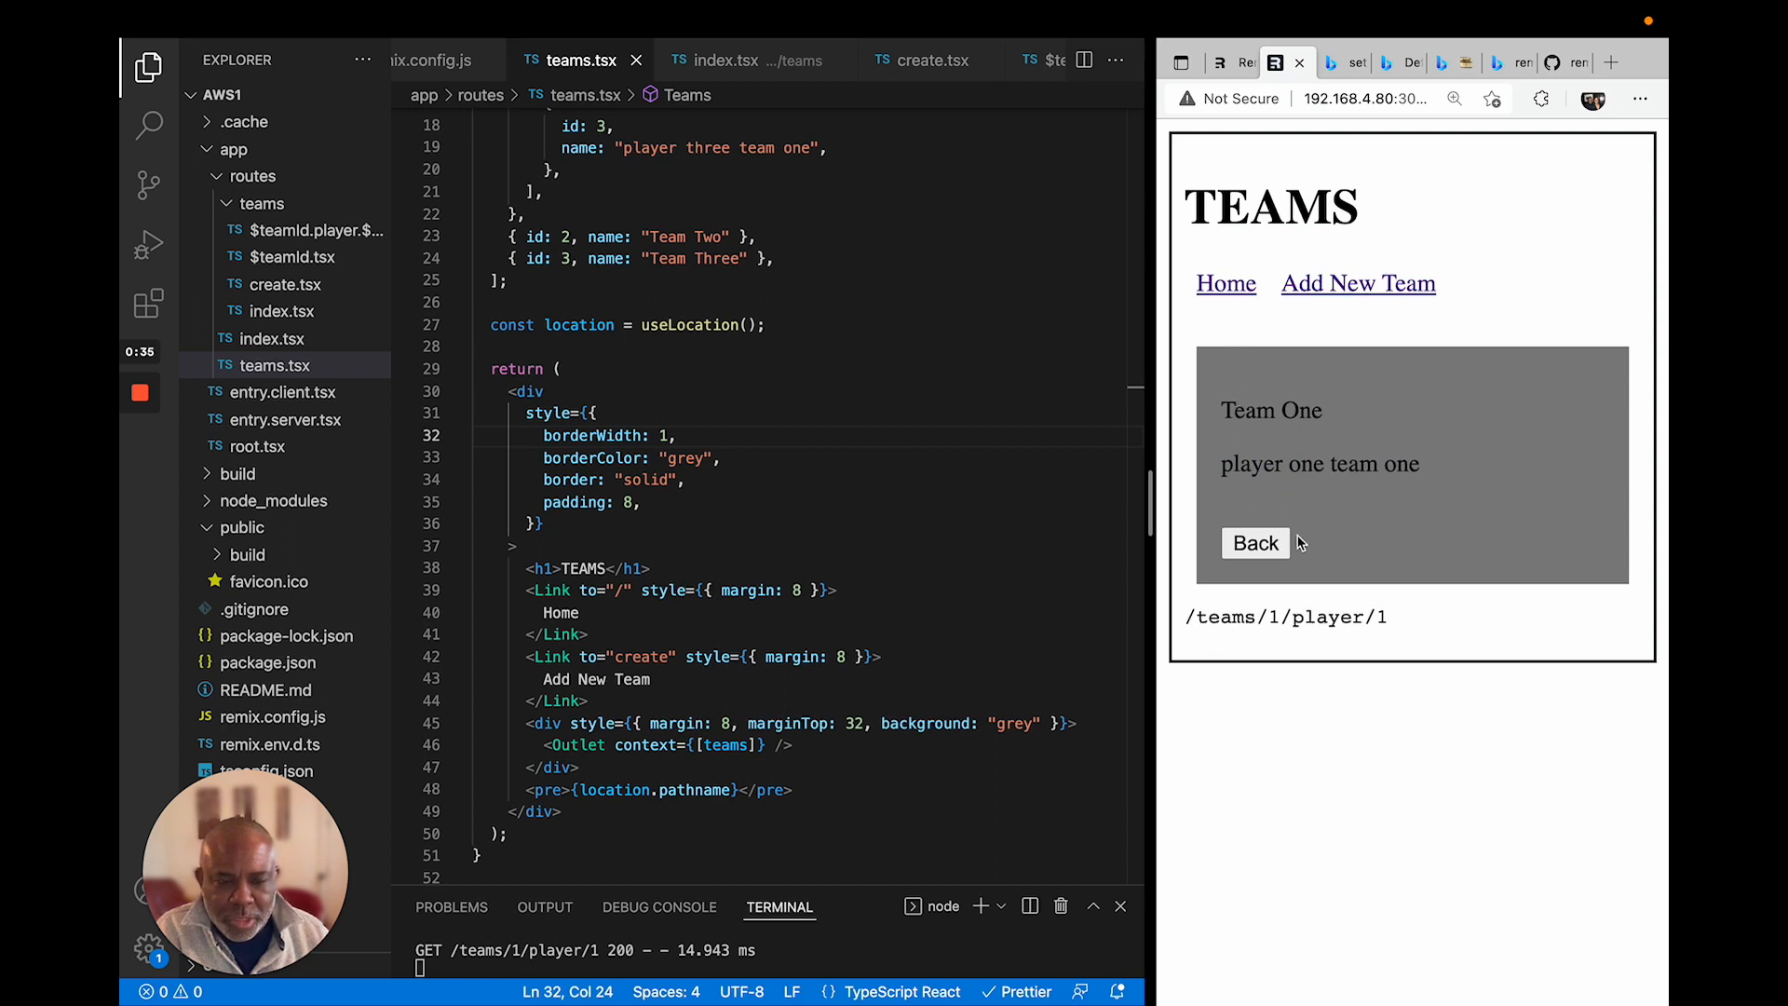
pyautogui.click(1256, 543)
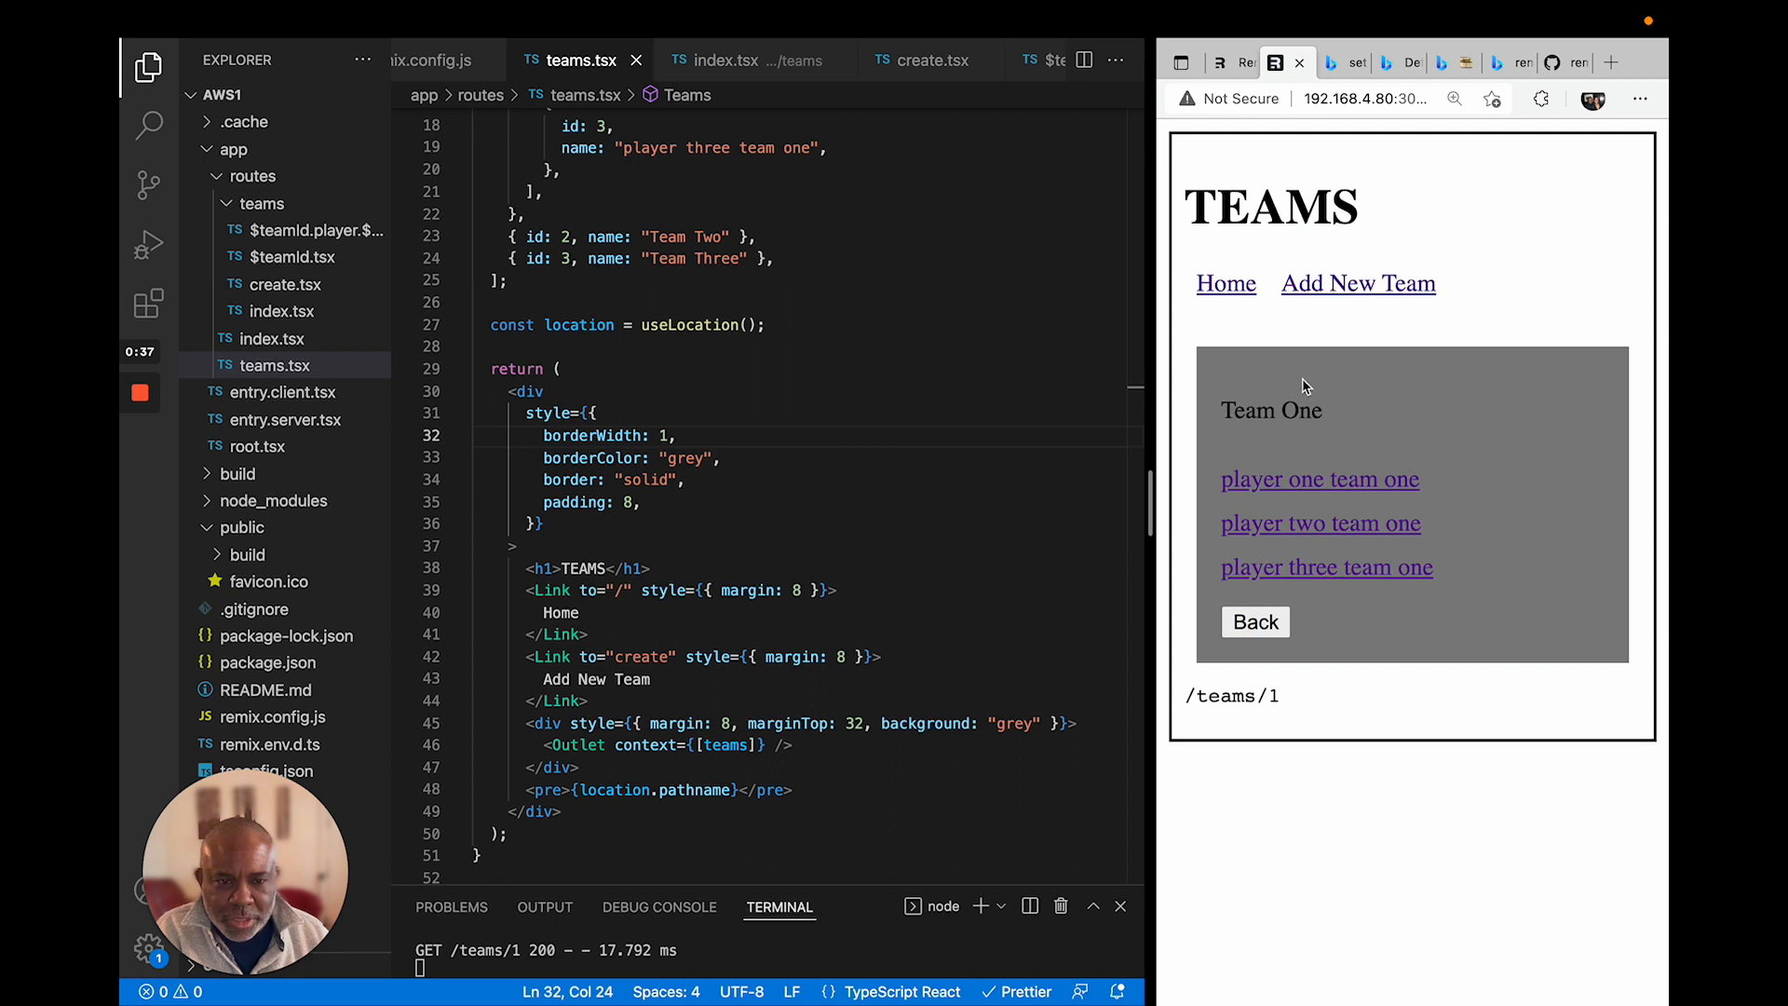
# Step: Show the /teams/create form with Name and Description, and select the teams routes folder
pyautogui.click(1358, 284)
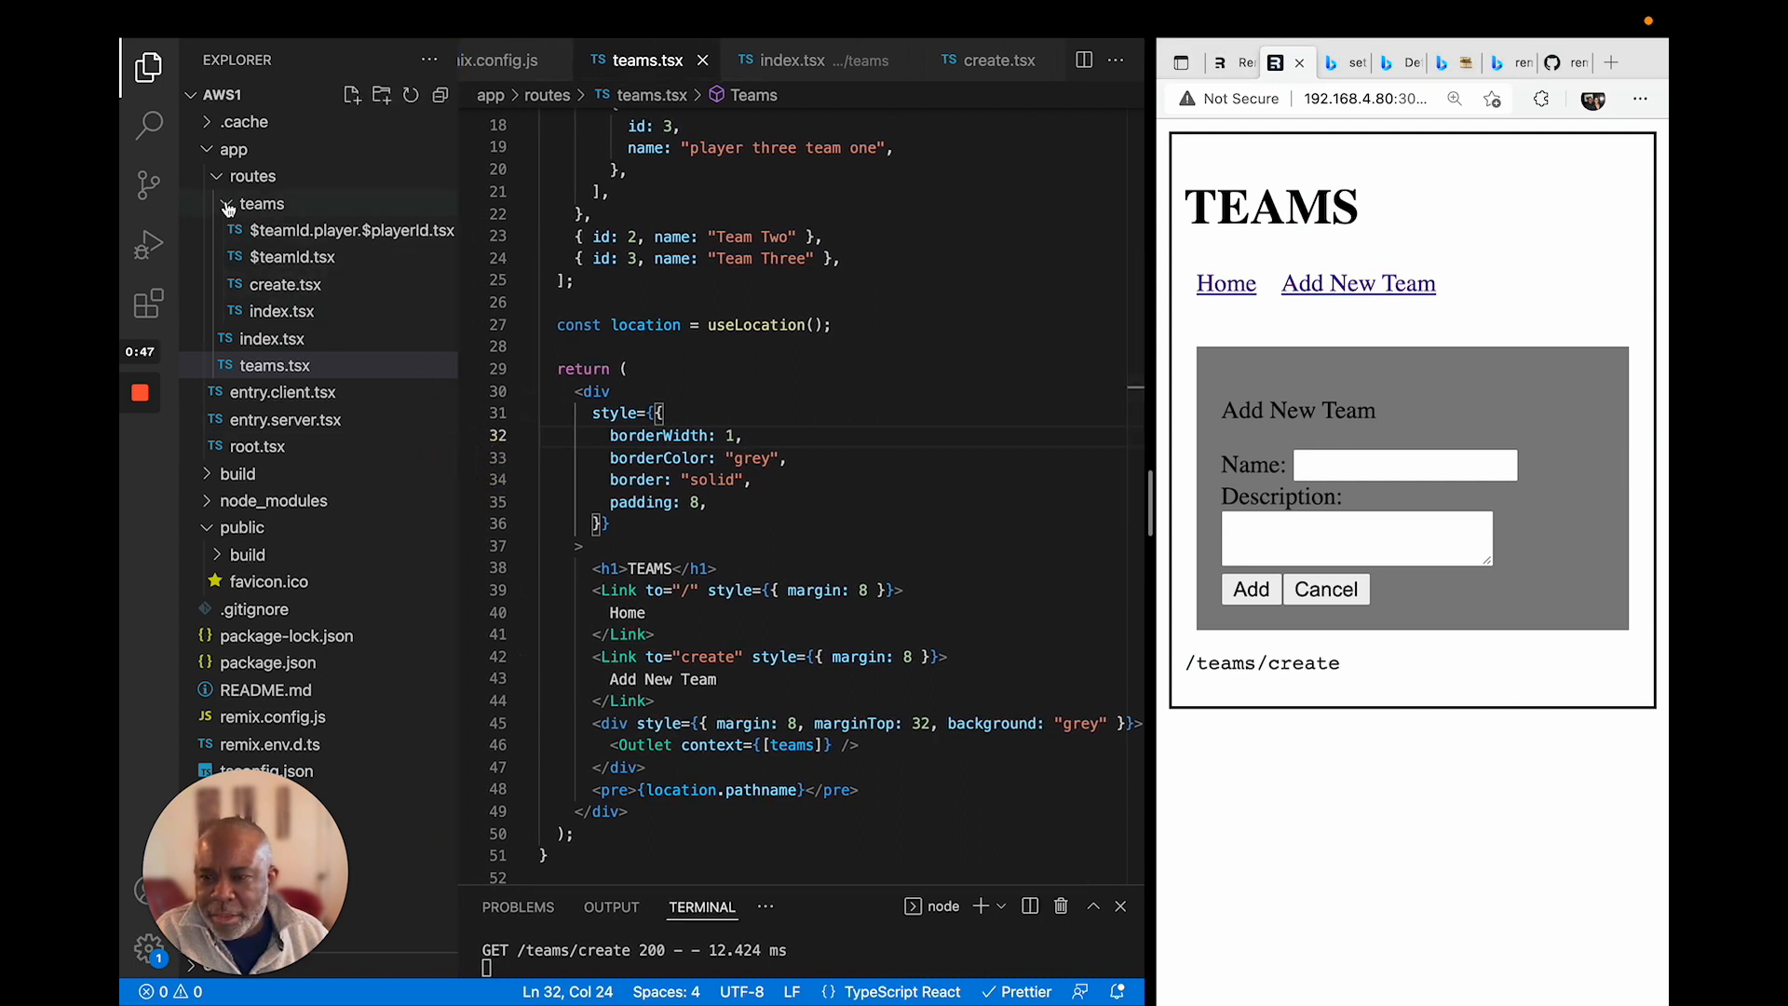
pyautogui.click(261, 203)
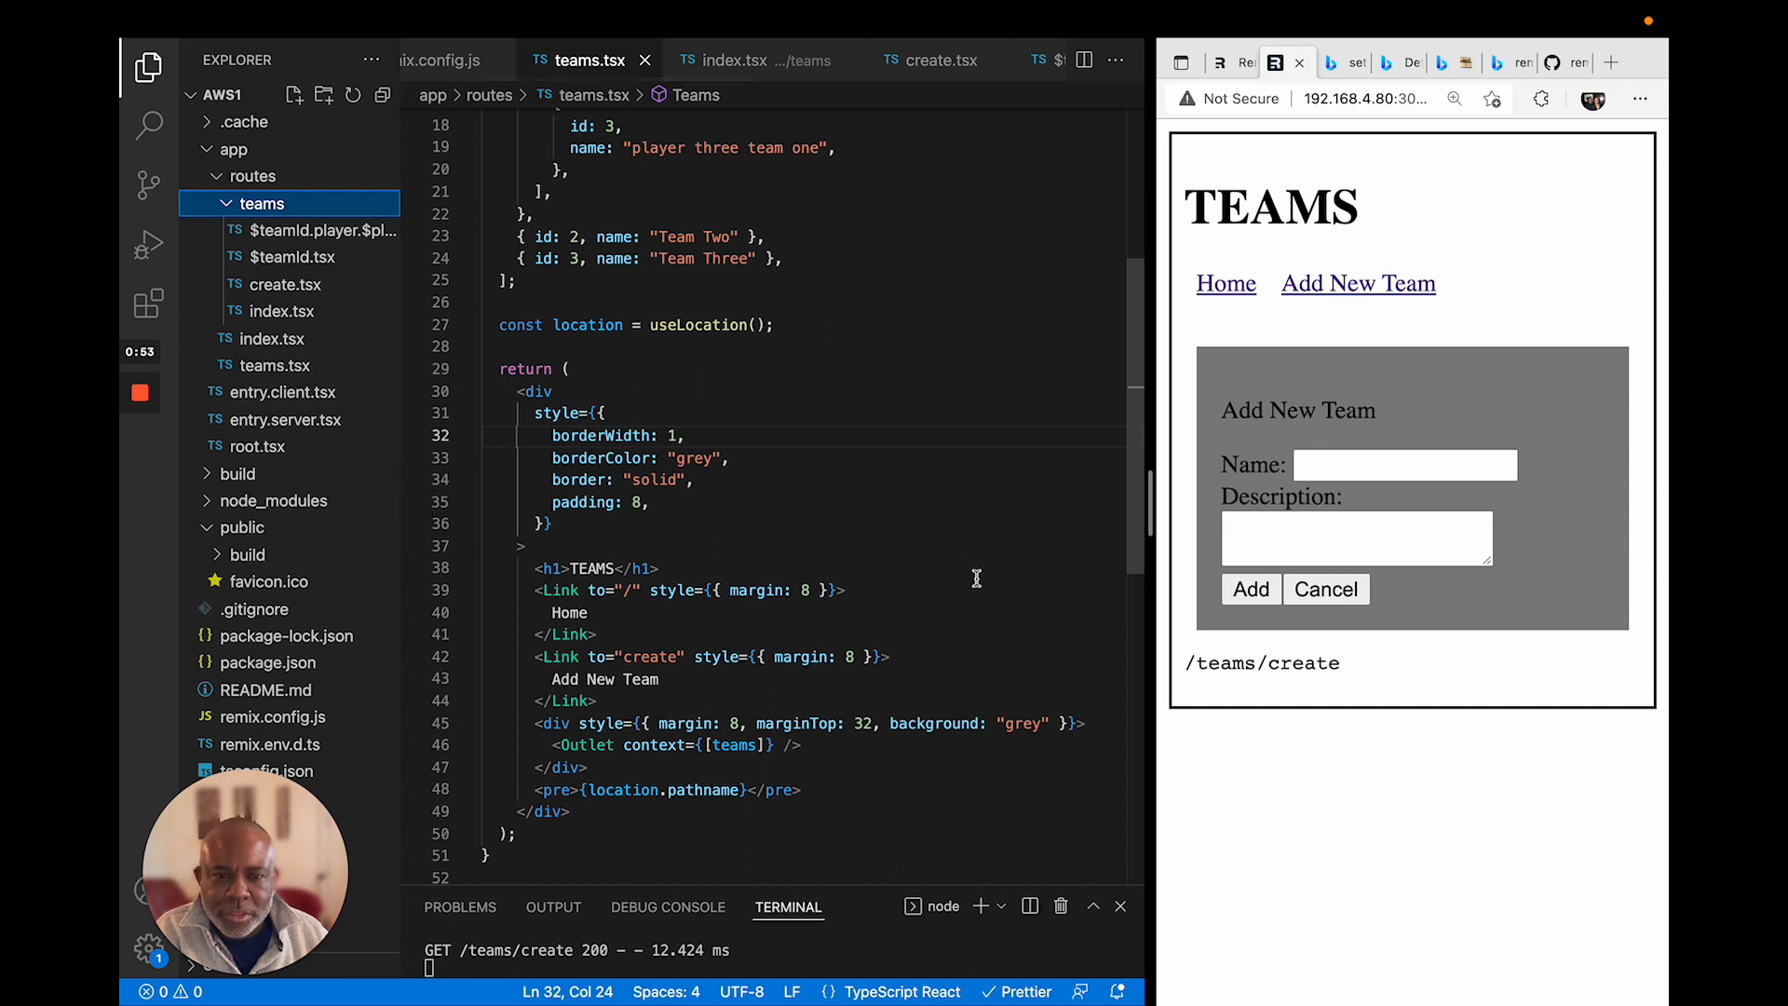
pyautogui.moveTo(1307, 419)
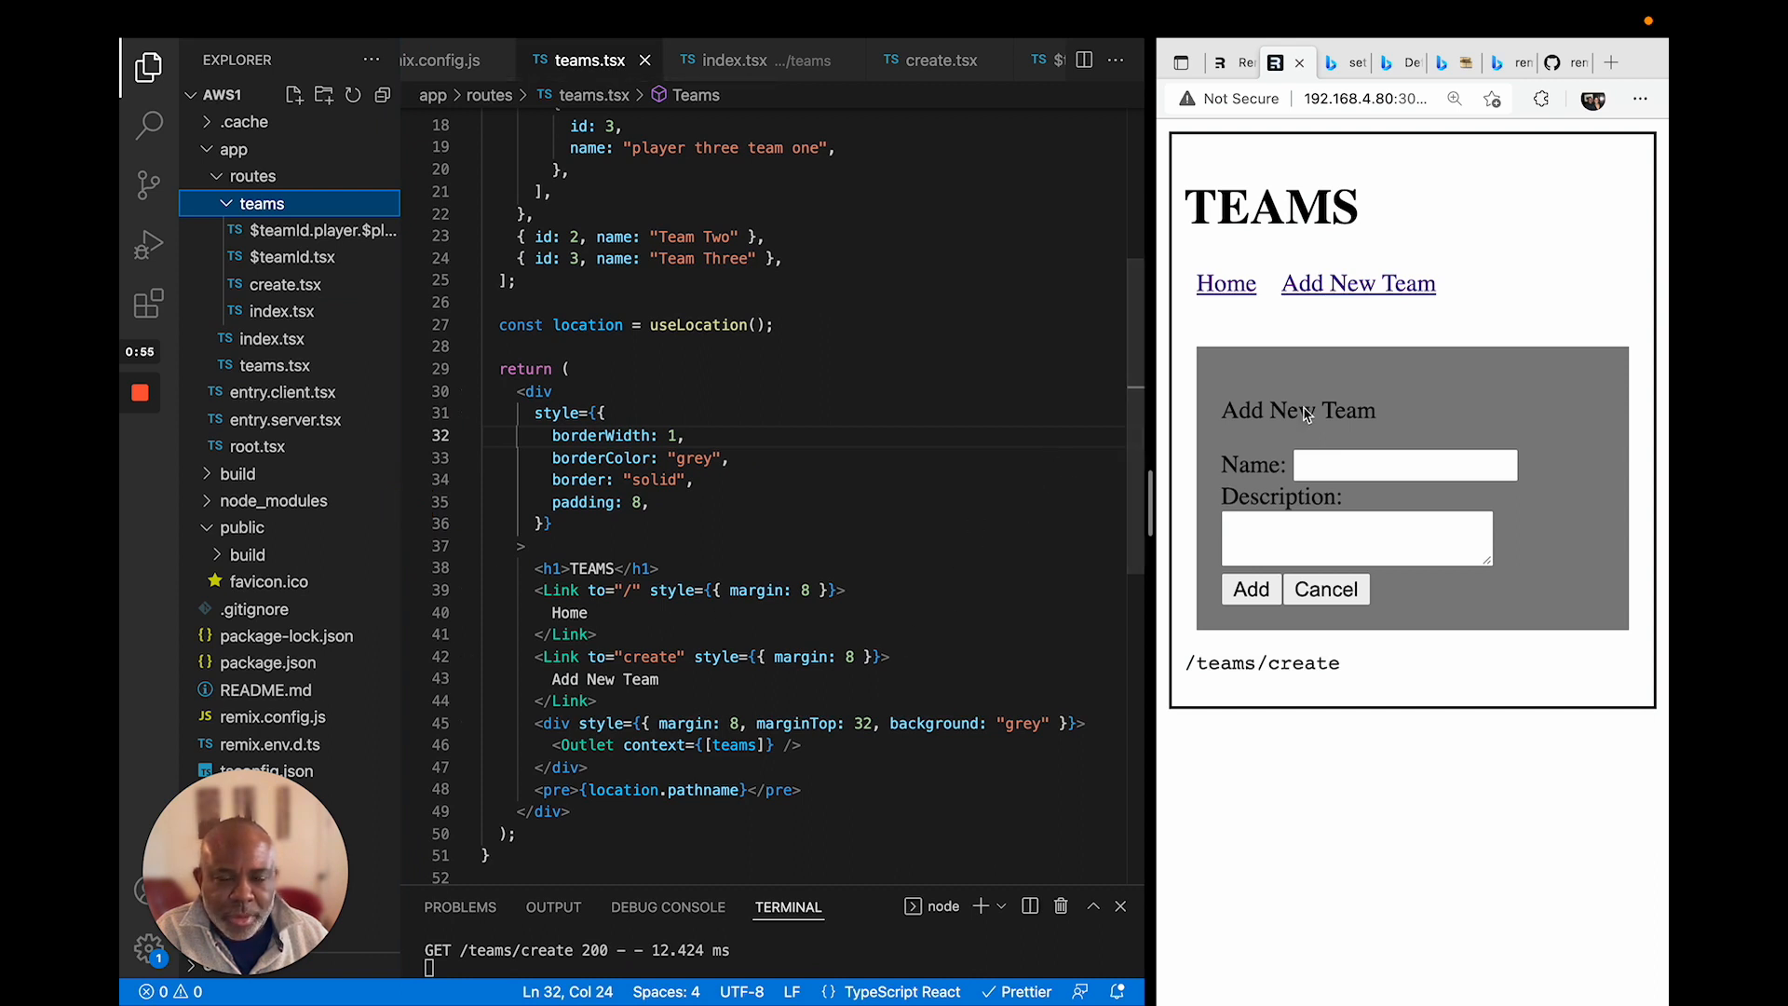